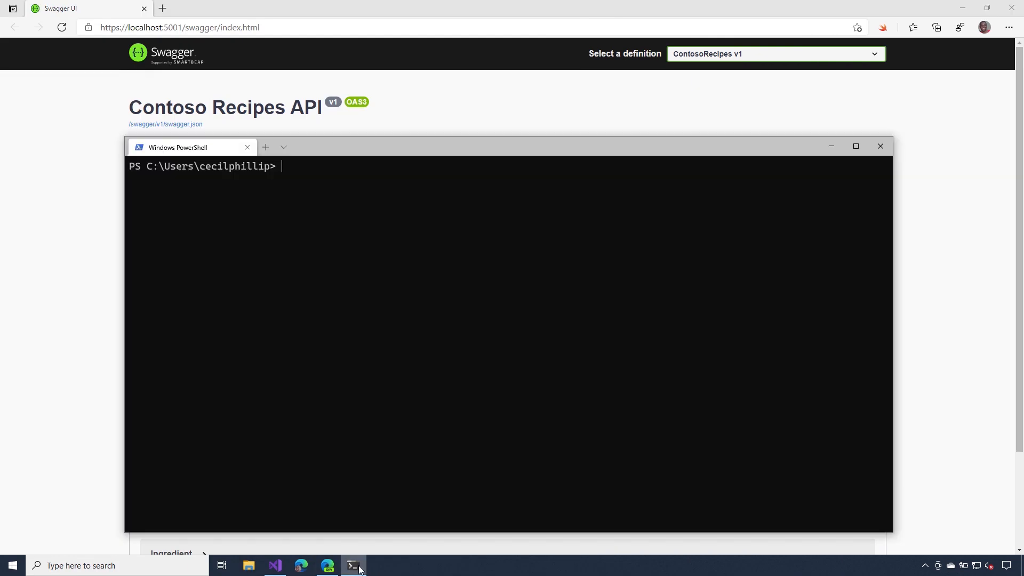
Clear the partial httprepl entry and enter the command to install Microsoft.dotnet-httprepl globally
{"action": "type", "text": "httprepl"}
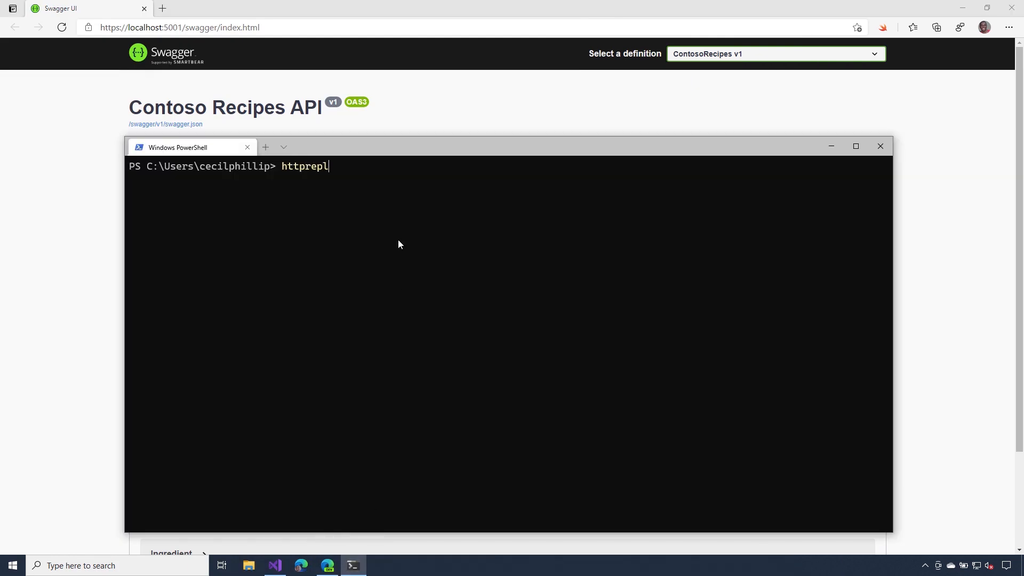
{"action": "key", "text": "Enter"}
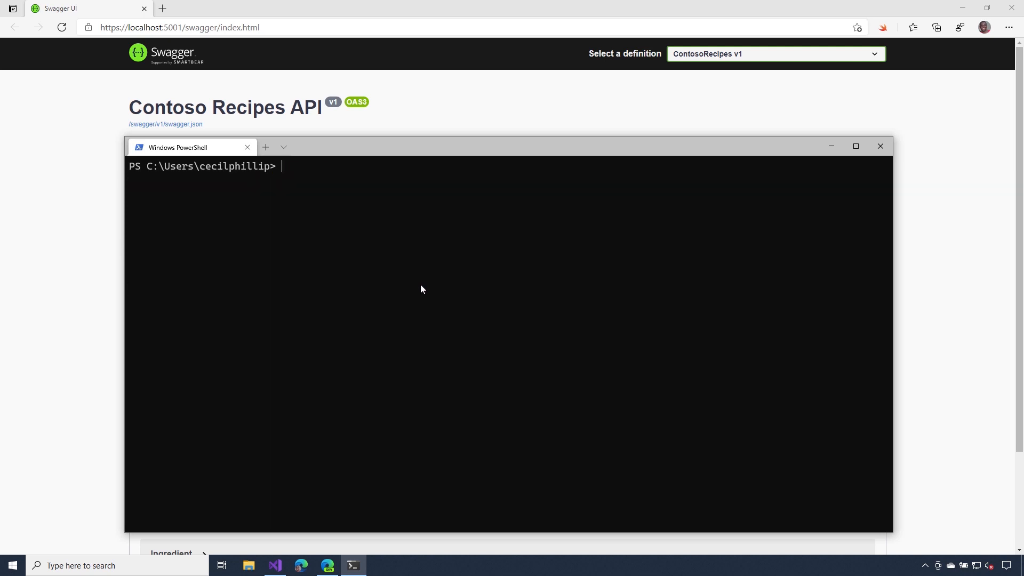
{"action": "type", "text": "dotnet tool install -g Microsoft.dotnet-httprepl"}
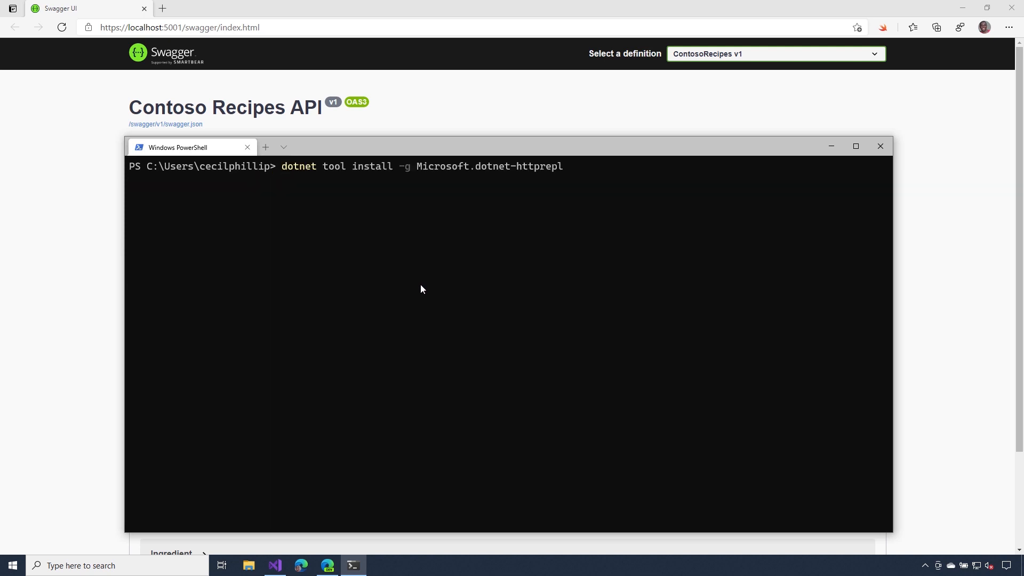
{"action": "mouse_move", "coordinate": [363, 243]}
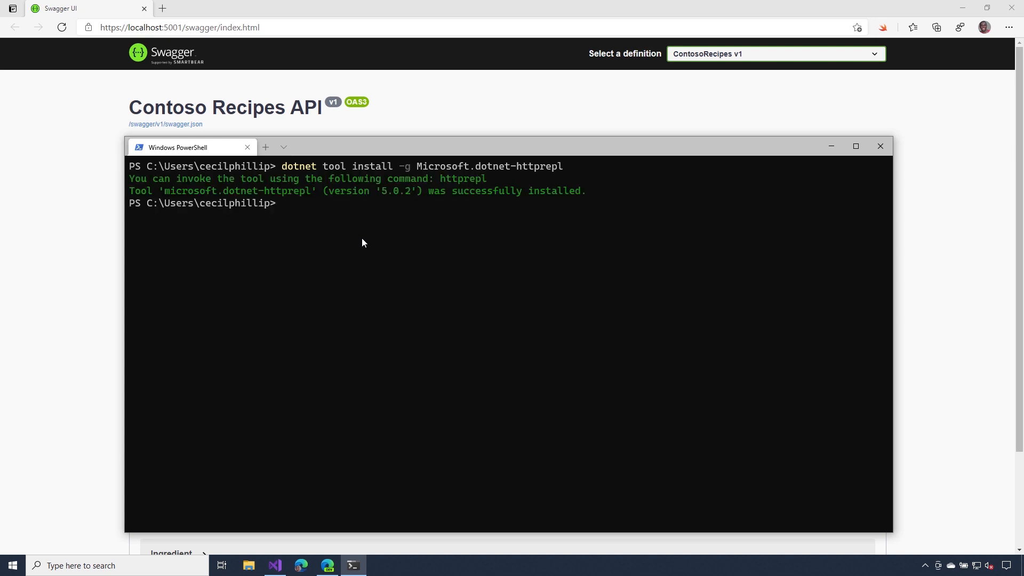
{"action": "type", "text": "httprepl"}
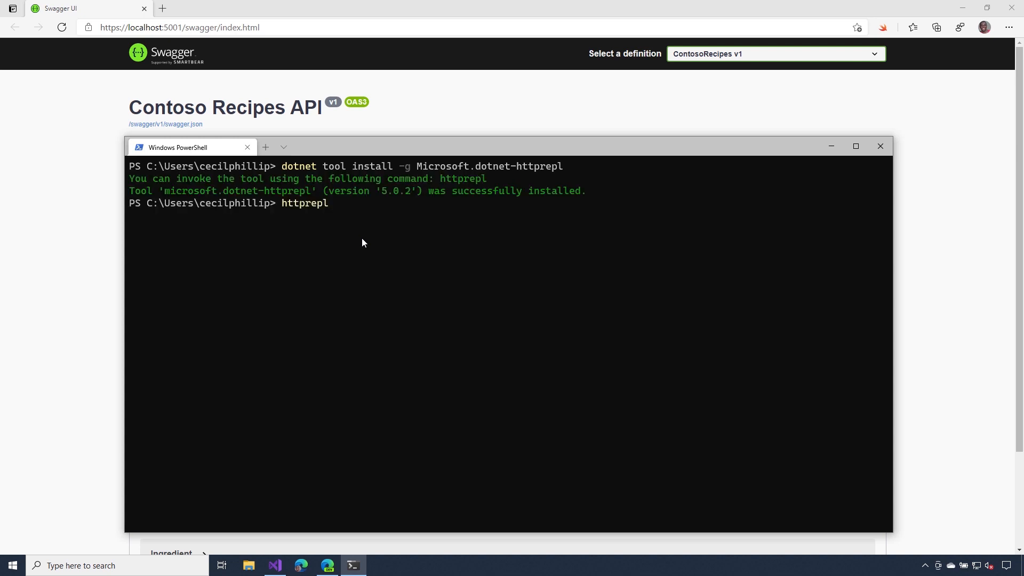
{"action": "type", "text": "-h"}
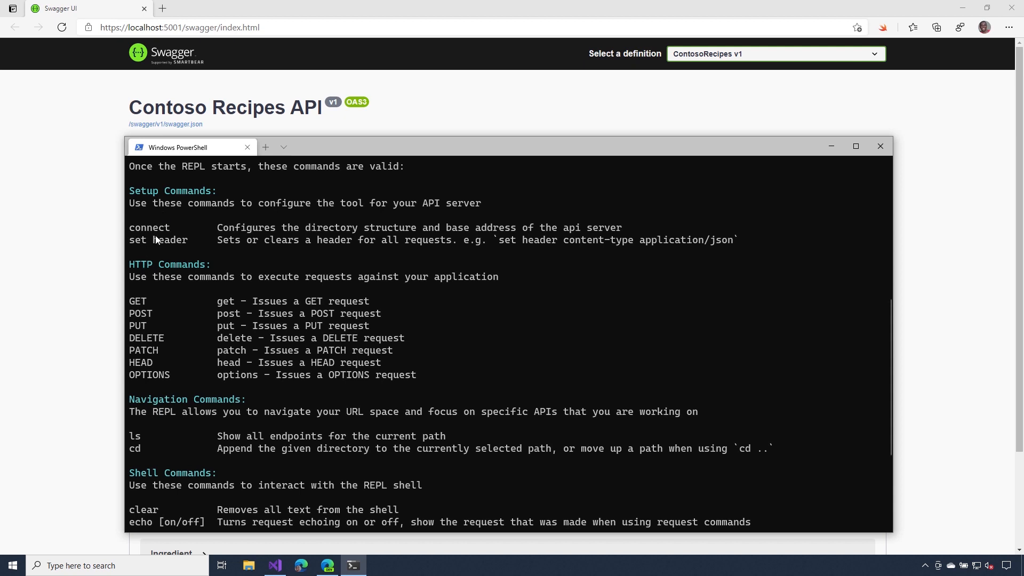
{"action": "scroll", "scroll_direction": "down", "scroll_amount": 3}
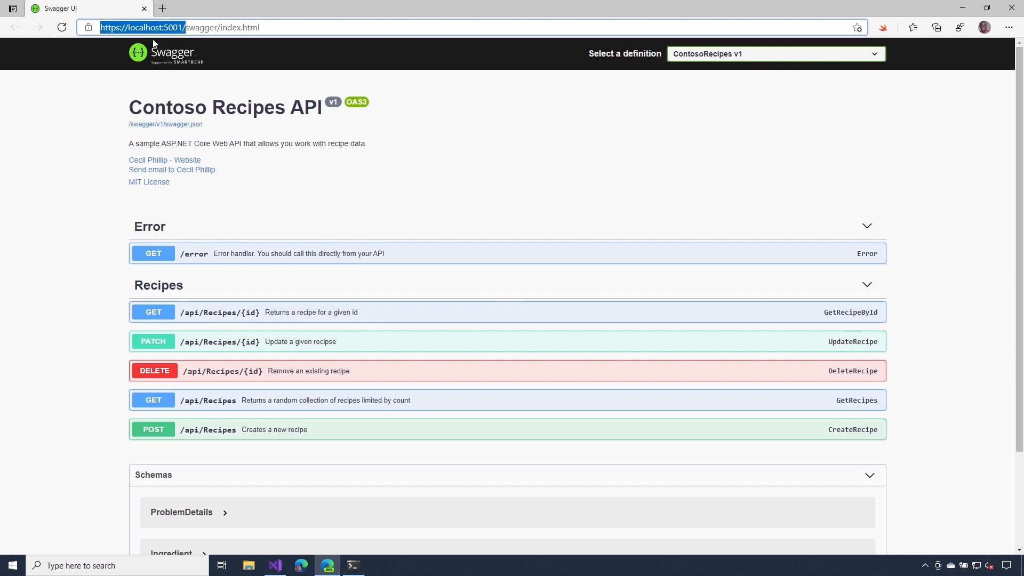
{"action": "key", "text": "alt+tab"}
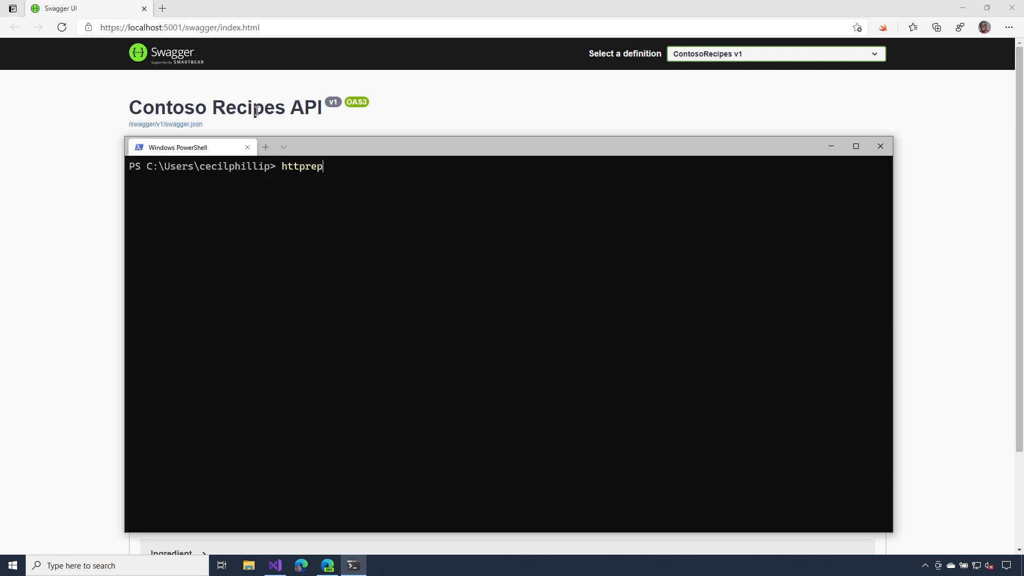
{"action": "type", "text": "l https://localhost:5001/"}
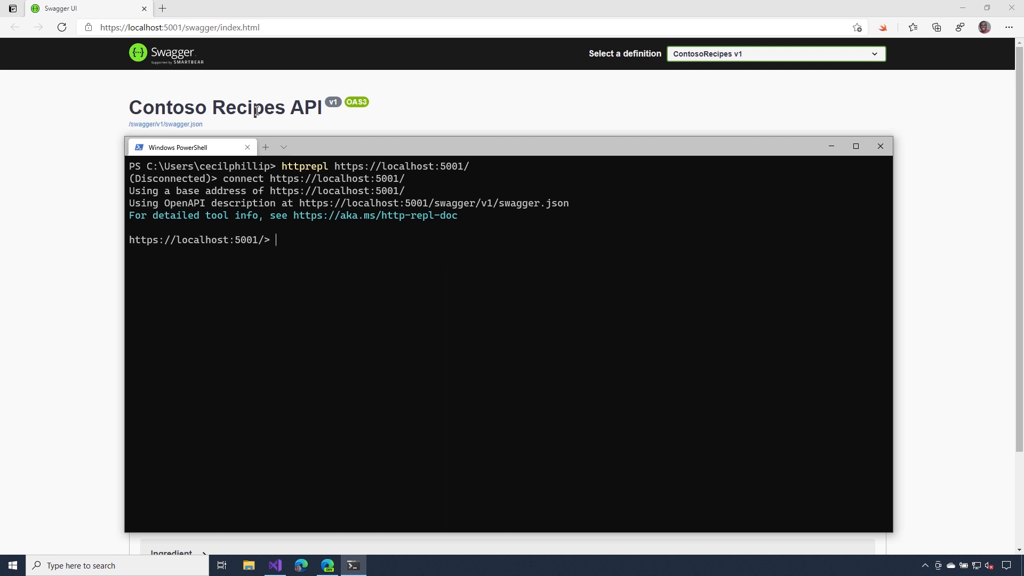
{"action": "type", "text": "ls"}
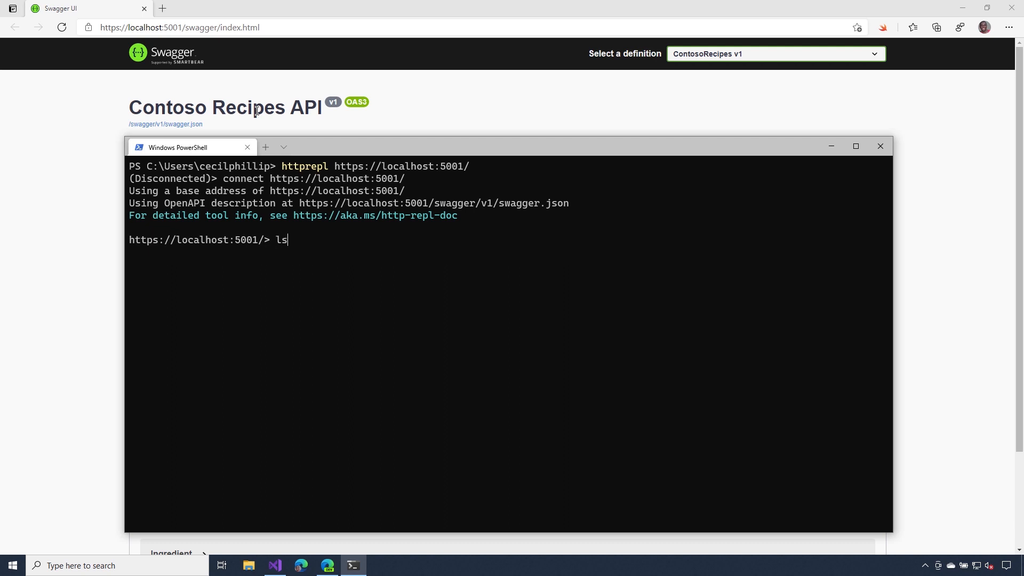
{"action": "key", "text": "Enter"}
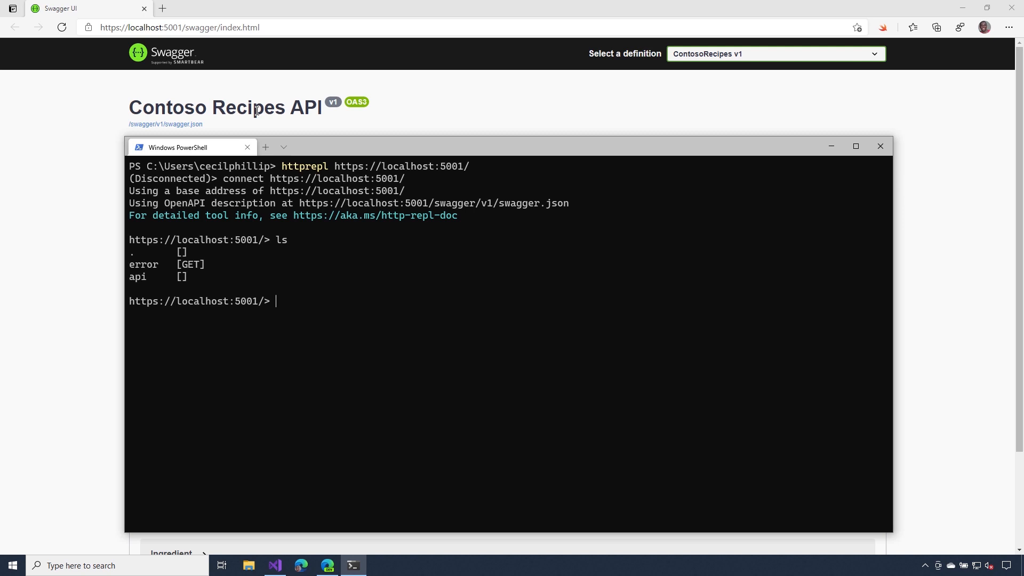
{"action": "type", "text": "cd"}
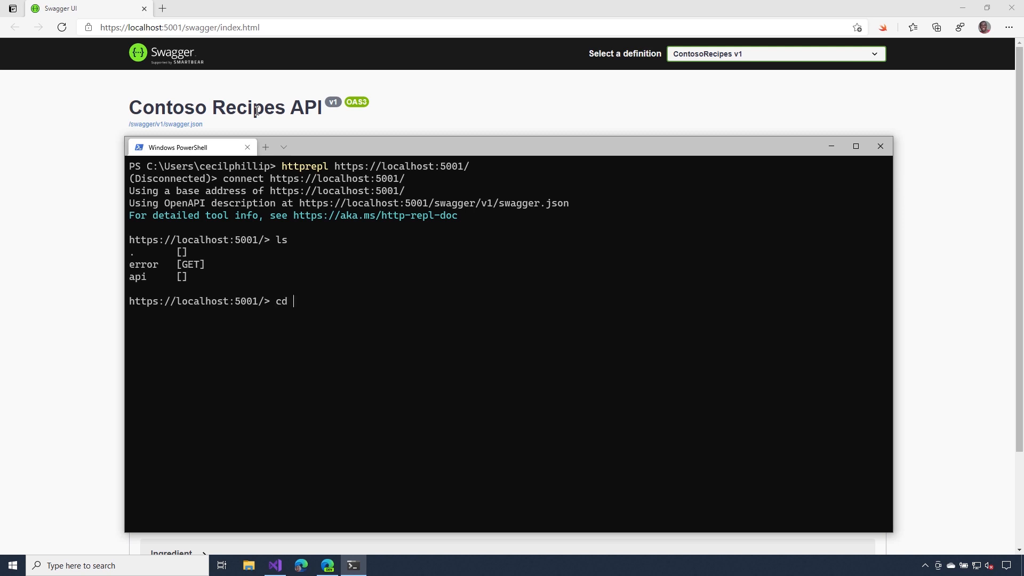
{"action": "type", "text": "api"}
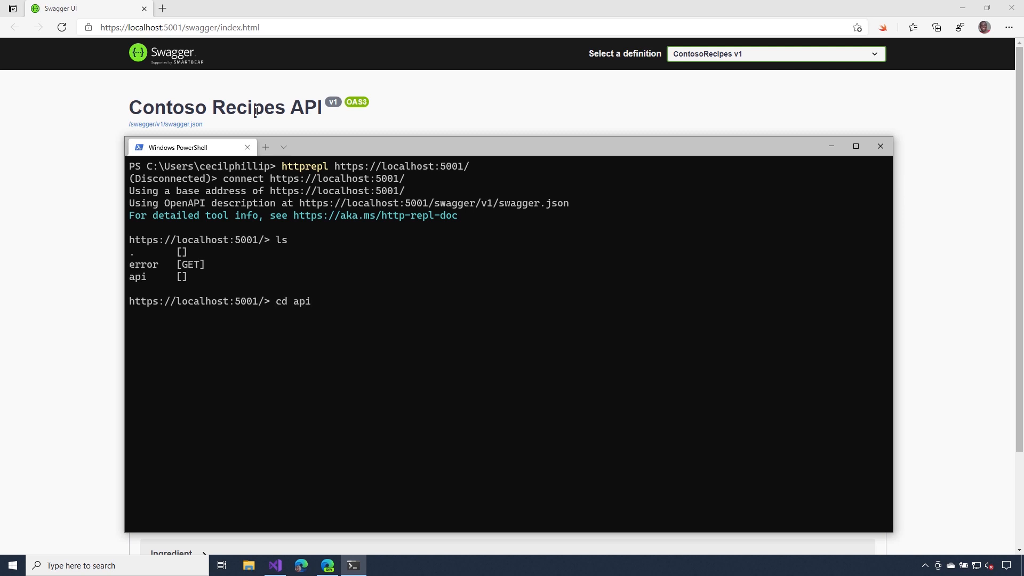
{"action": "type", "text": "ls"}
{"action": "type", "text": "cd"}
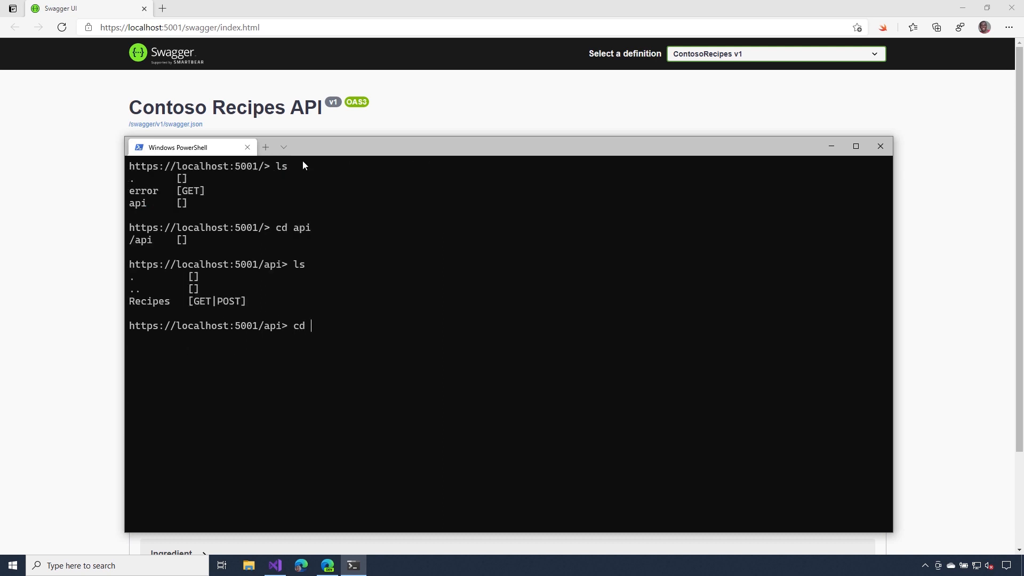
{"action": "type", "text": "Recipes"}
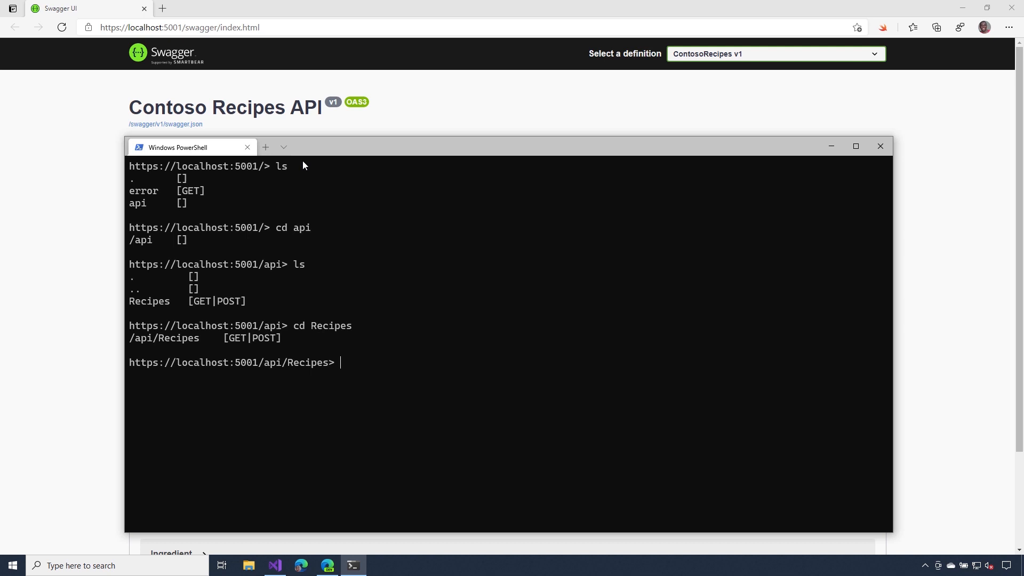
GET all recipes as JSON, scroll through them, and copy recipe id ZA9C6DY5
{"action": "type", "text": "get"}
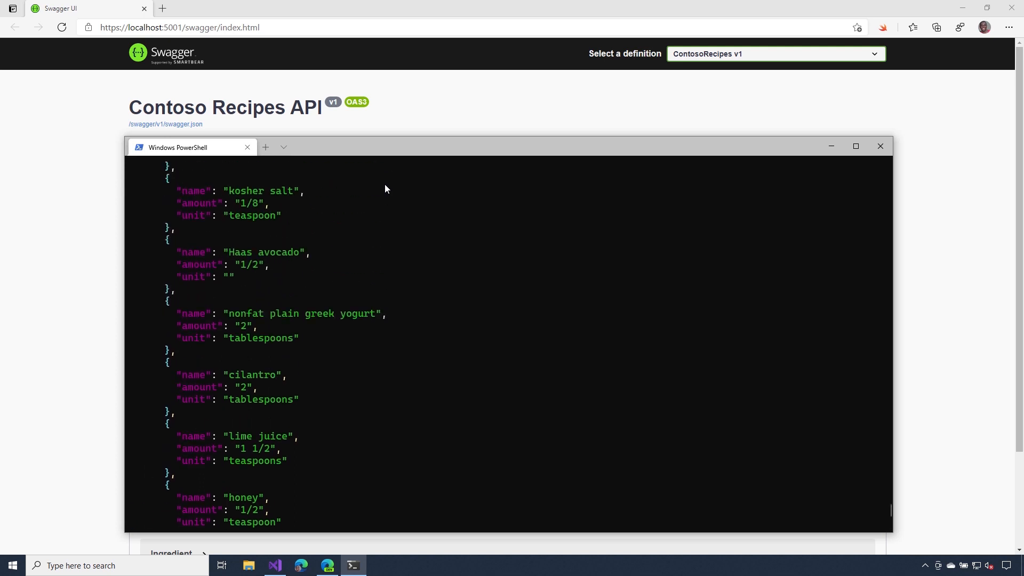
{"action": "scroll", "scroll_direction": "down", "scroll_amount": 3}
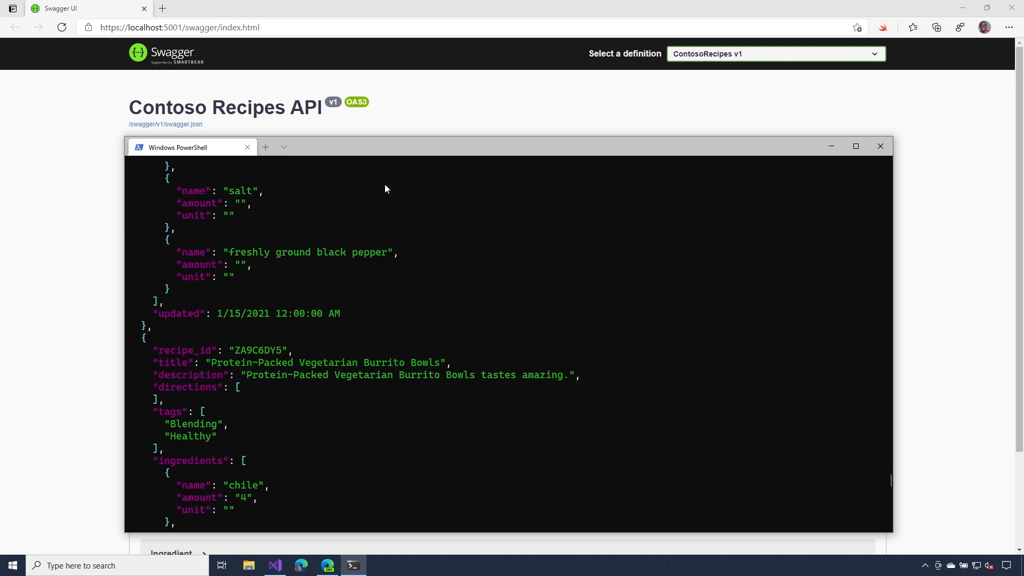
{"action": "double_click", "coordinate": [259, 349]}
{"action": "type", "text": "ls"}
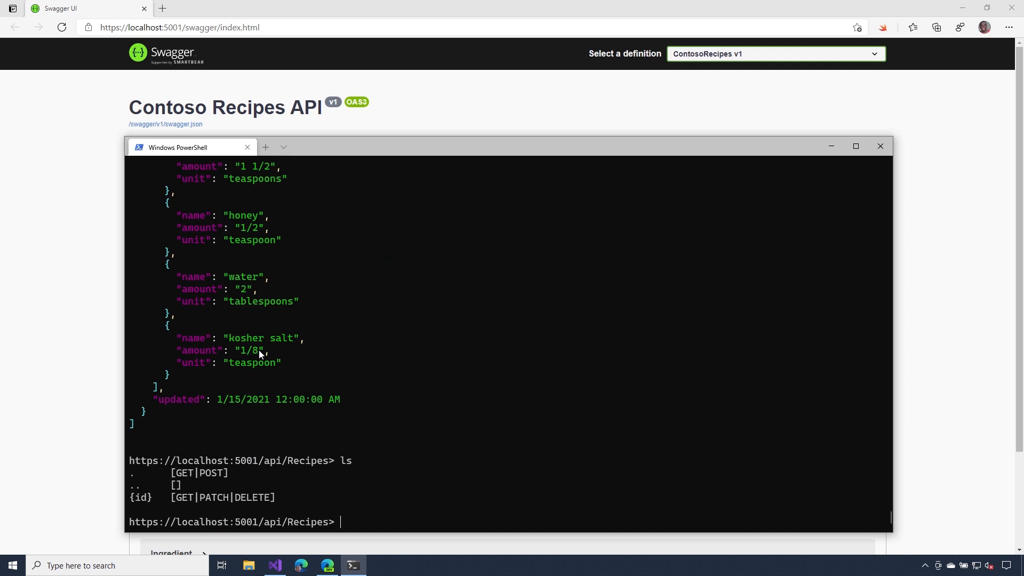
Fetch recipe ZA9C6DY5 by id, review the 200 OK response, and open Swagger UI
{"action": "type", "text": "get ZA9C6DY5"}
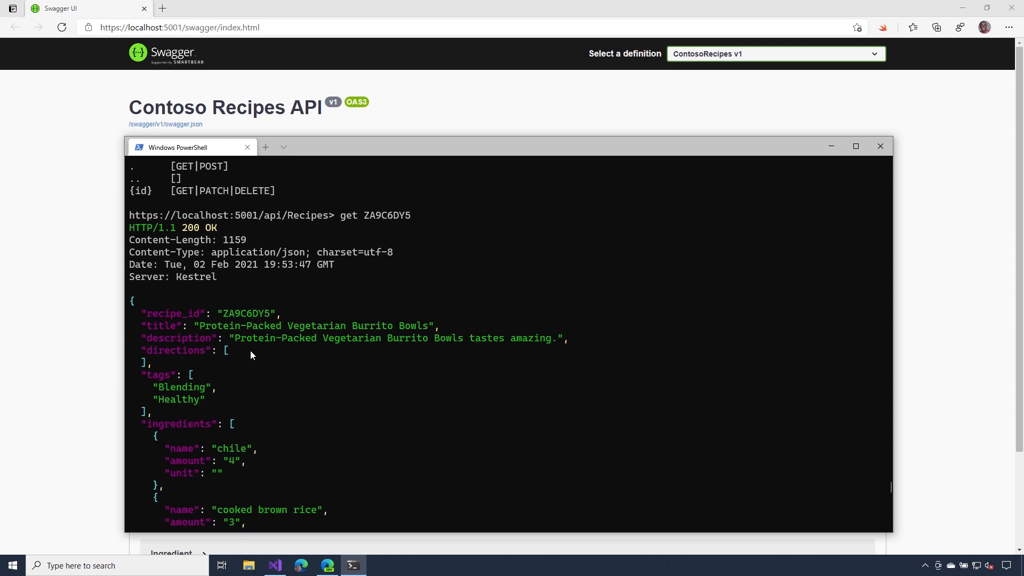
{"action": "mouse_move", "coordinate": [294, 428]}
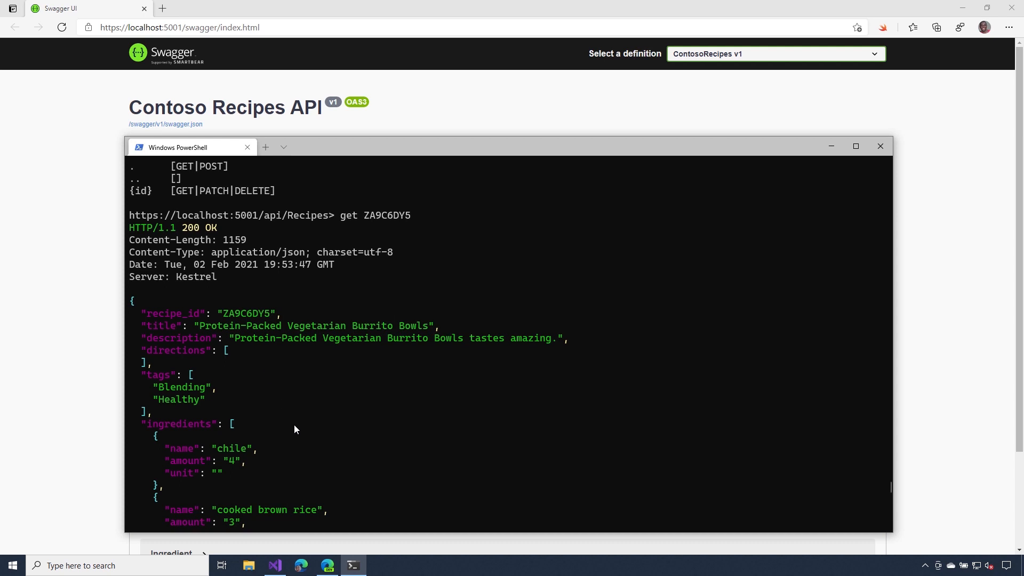
{"action": "scroll", "scroll_direction": "down", "scroll_amount": 3}
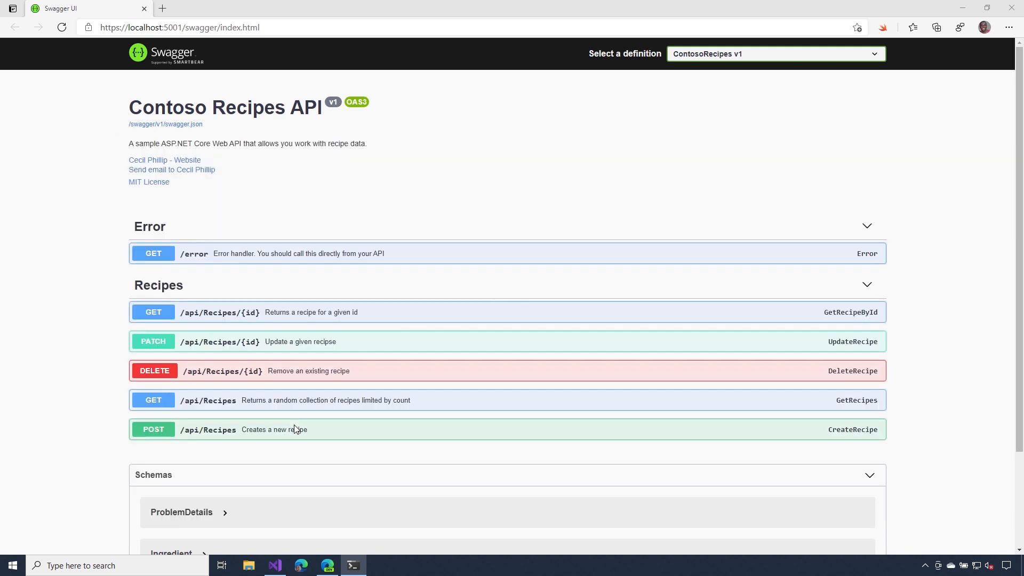
{"action": "left_click", "coordinate": [162, 8]}
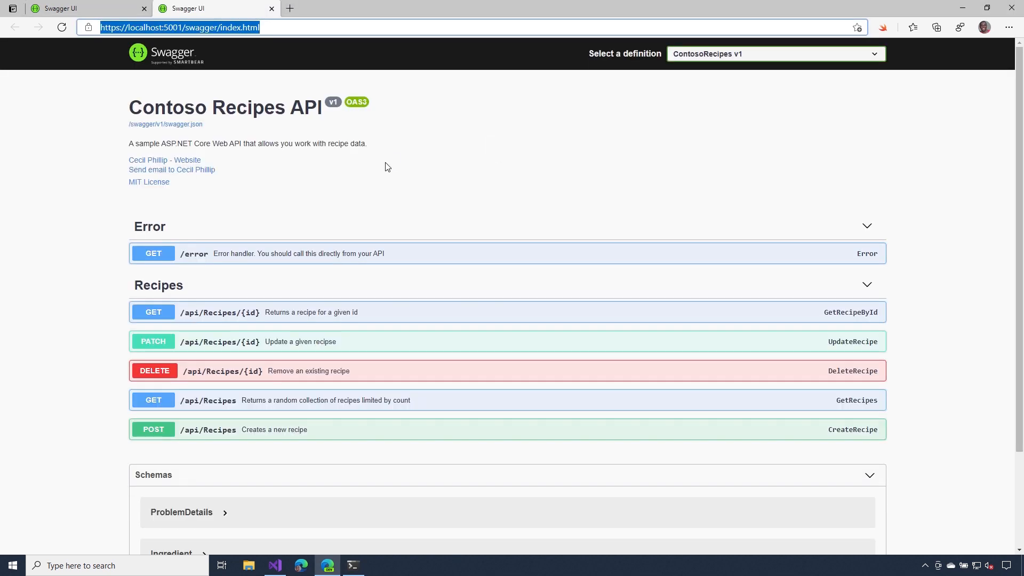